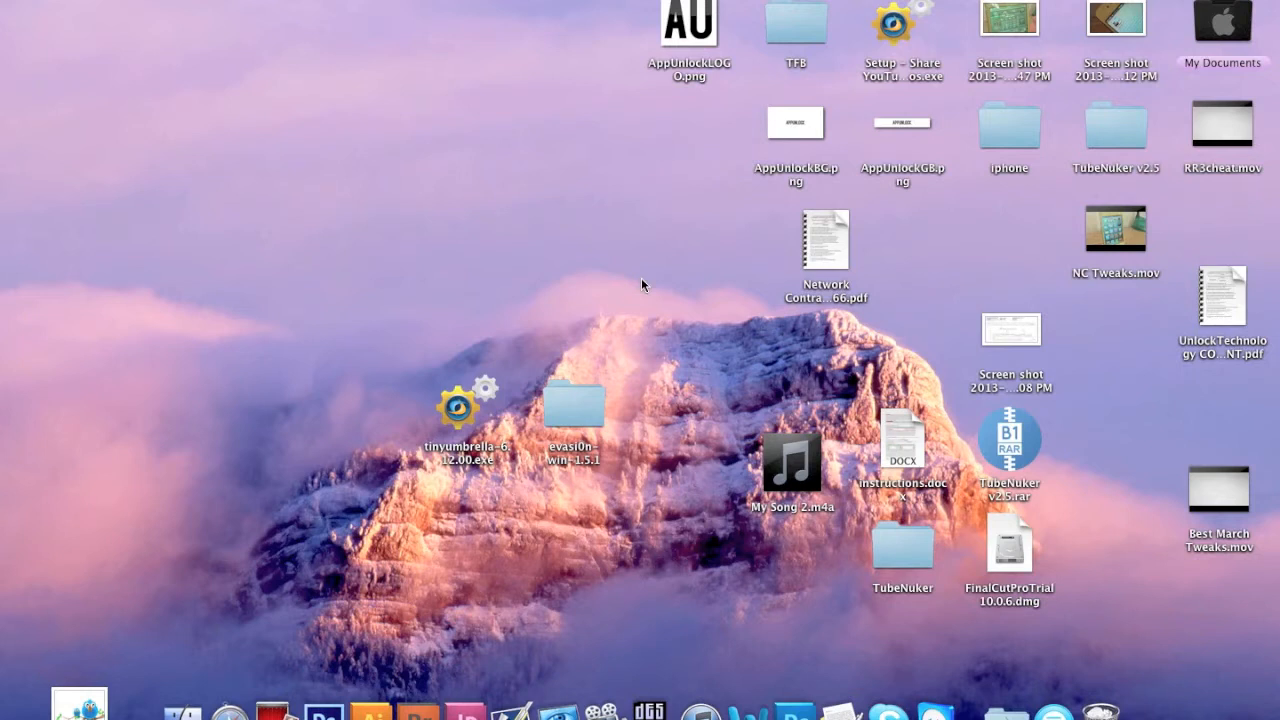
mouse_move(212, 374)
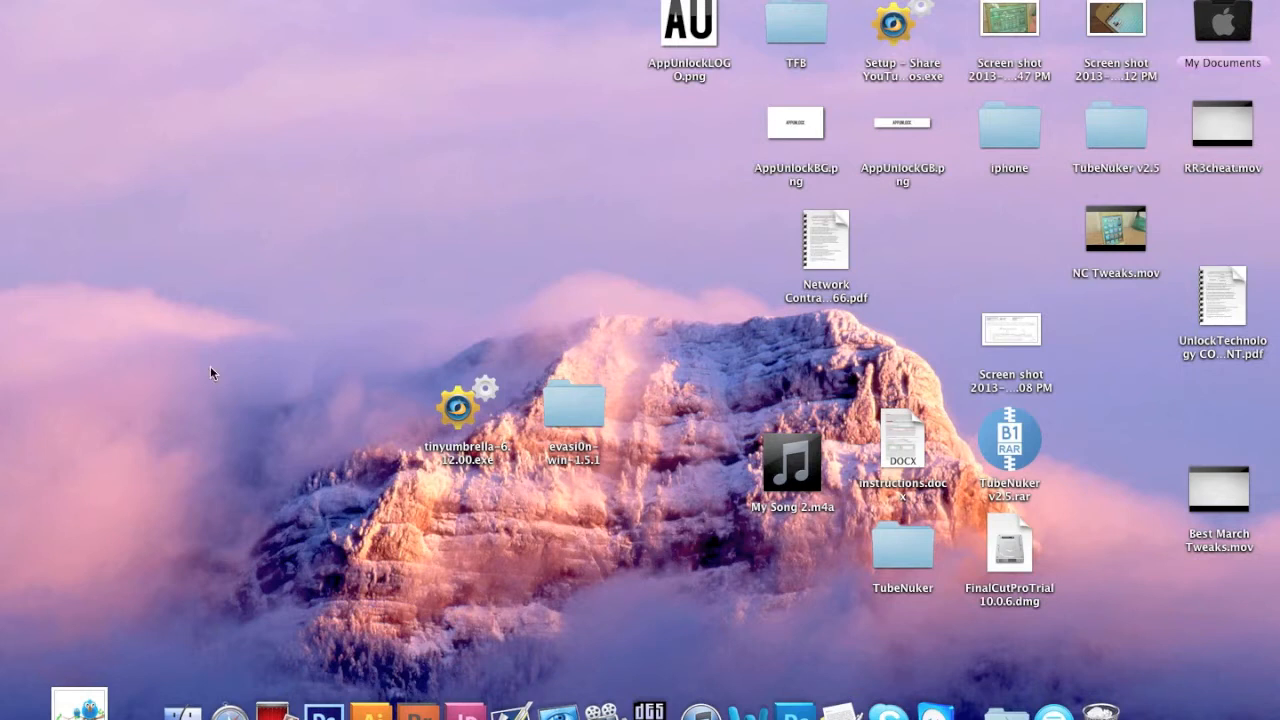
mouse_move(230, 710)
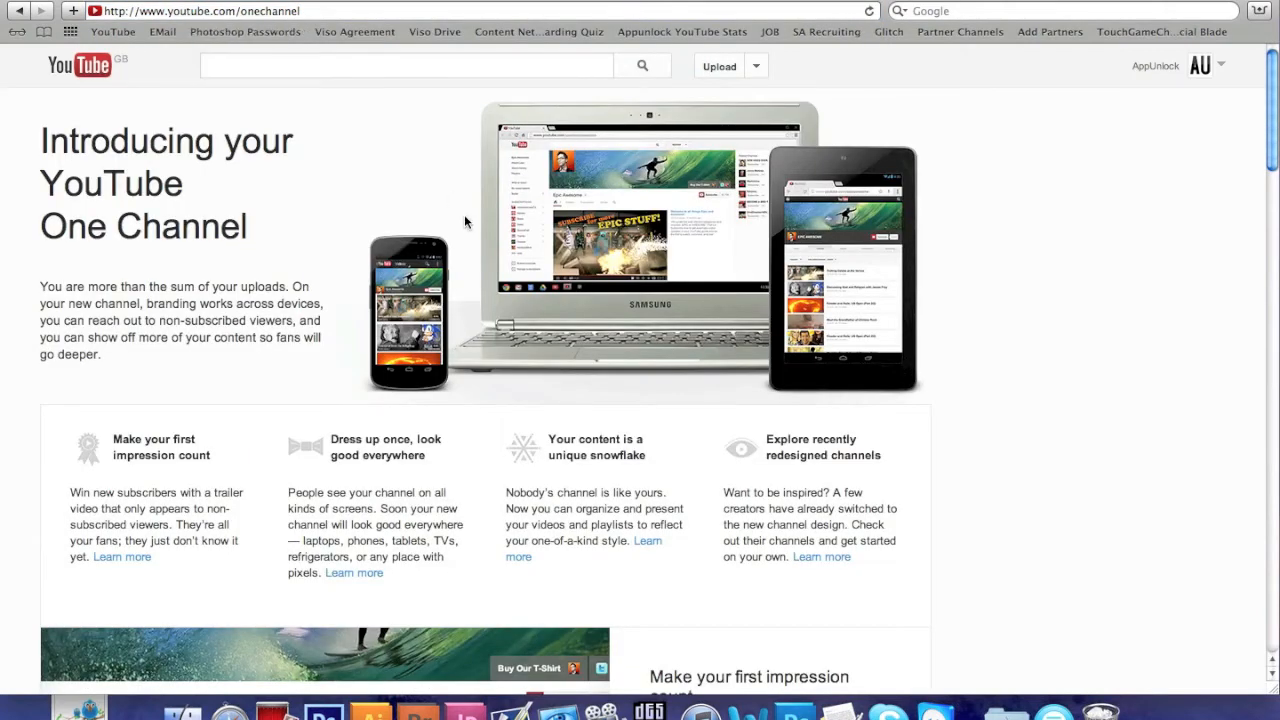
Scroll down the One Channel page to the 'already using the new design' notice
scroll(down, 3)
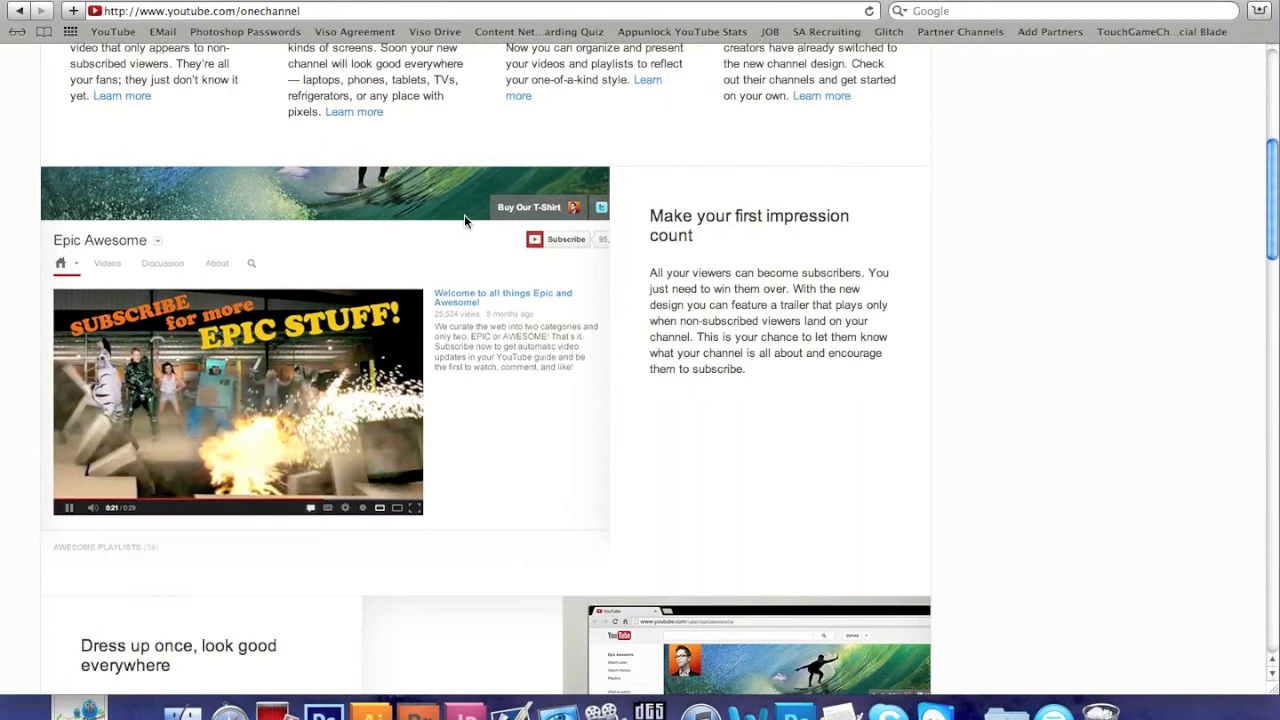
scroll(down, 3)
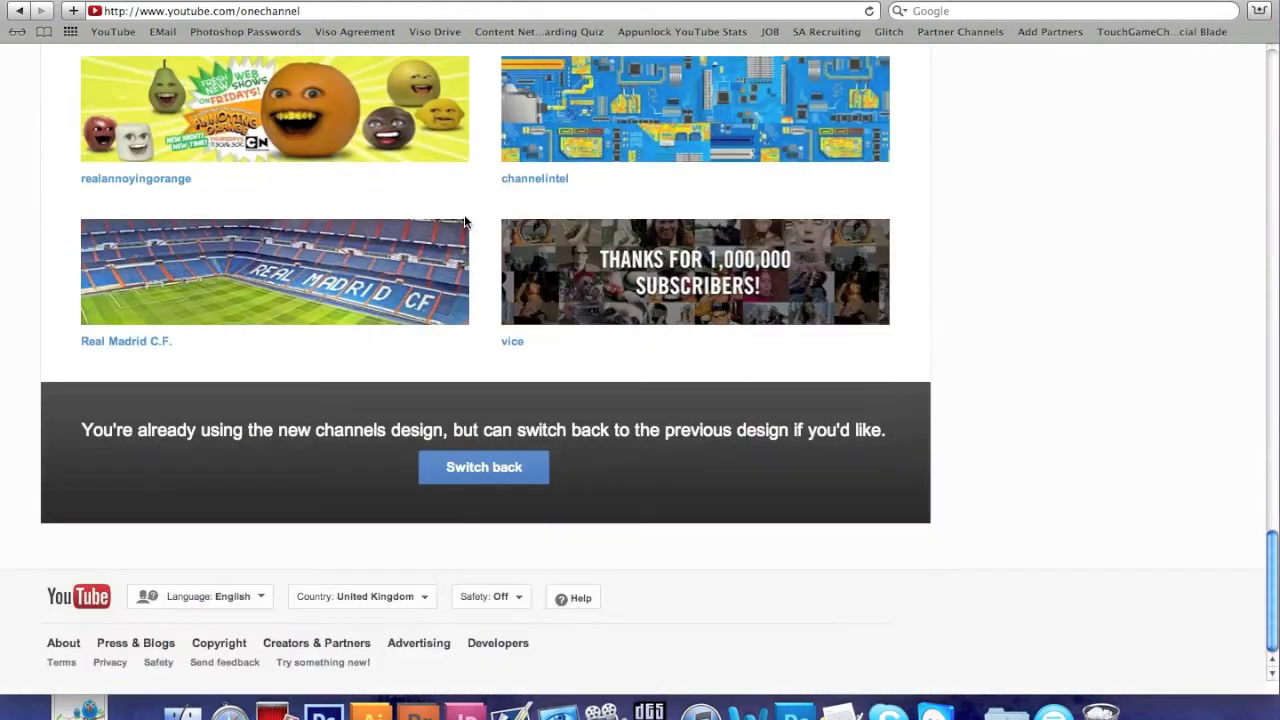
mouse_move(440, 432)
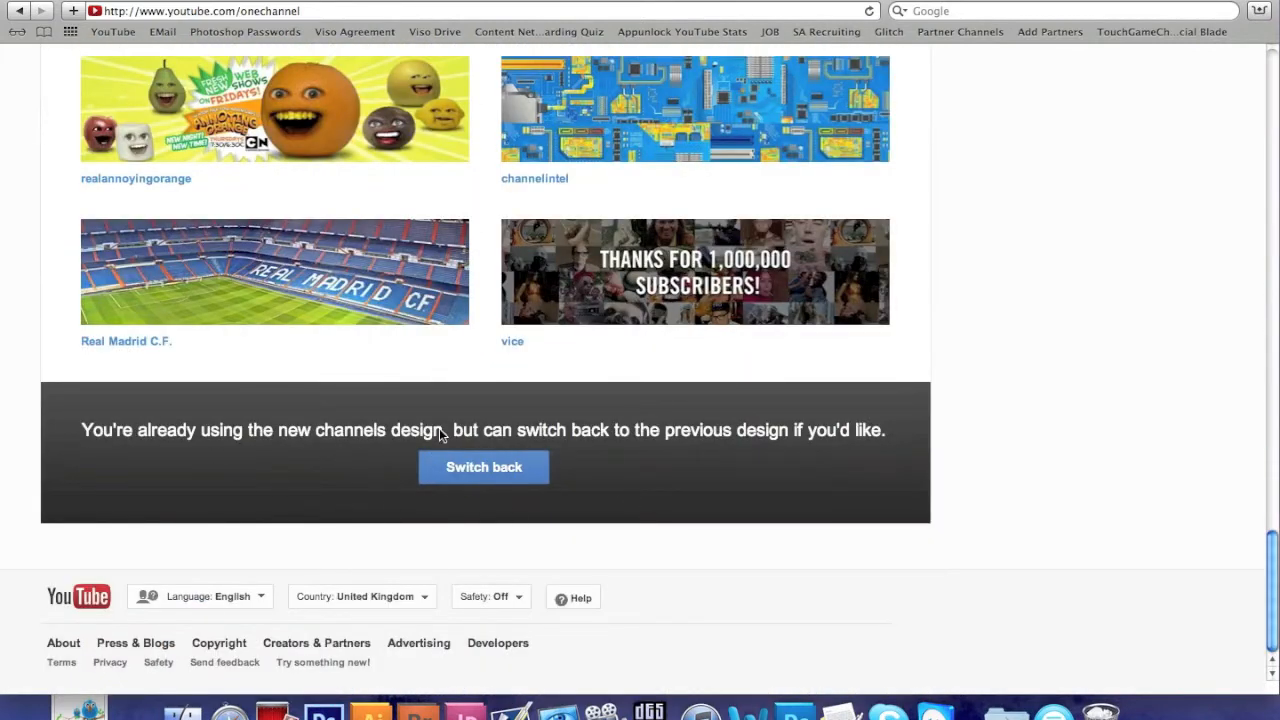
mouse_move(476, 480)
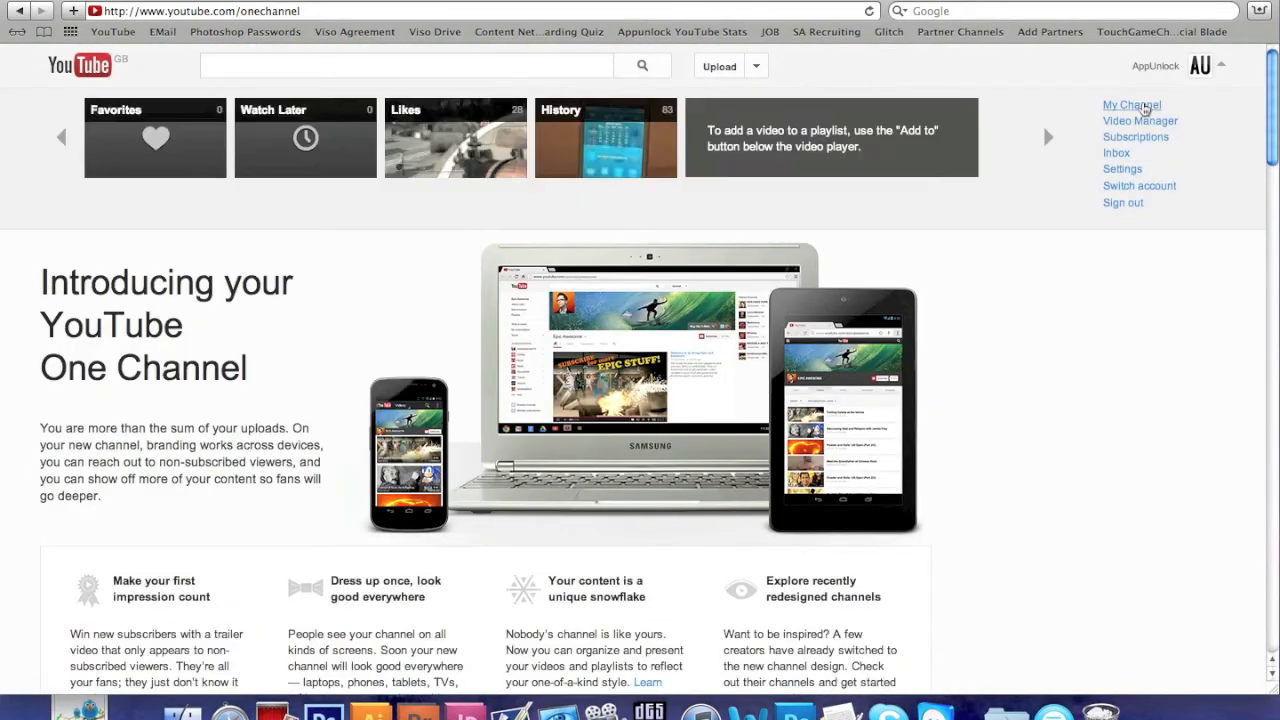
Open the AppUnlock channel page from My Channel in the account dropdown
click(1132, 104)
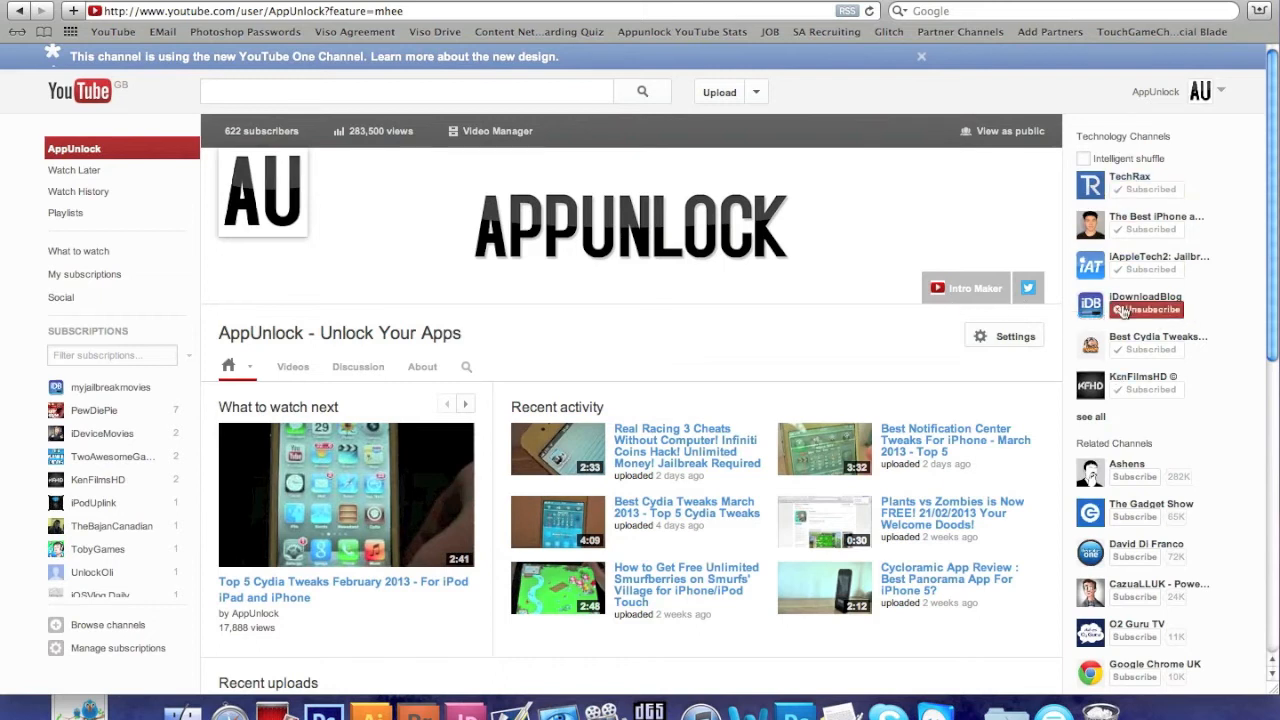
Scroll down the AppUnlock channel page to review its banner and recent activity
scroll(down, 3)
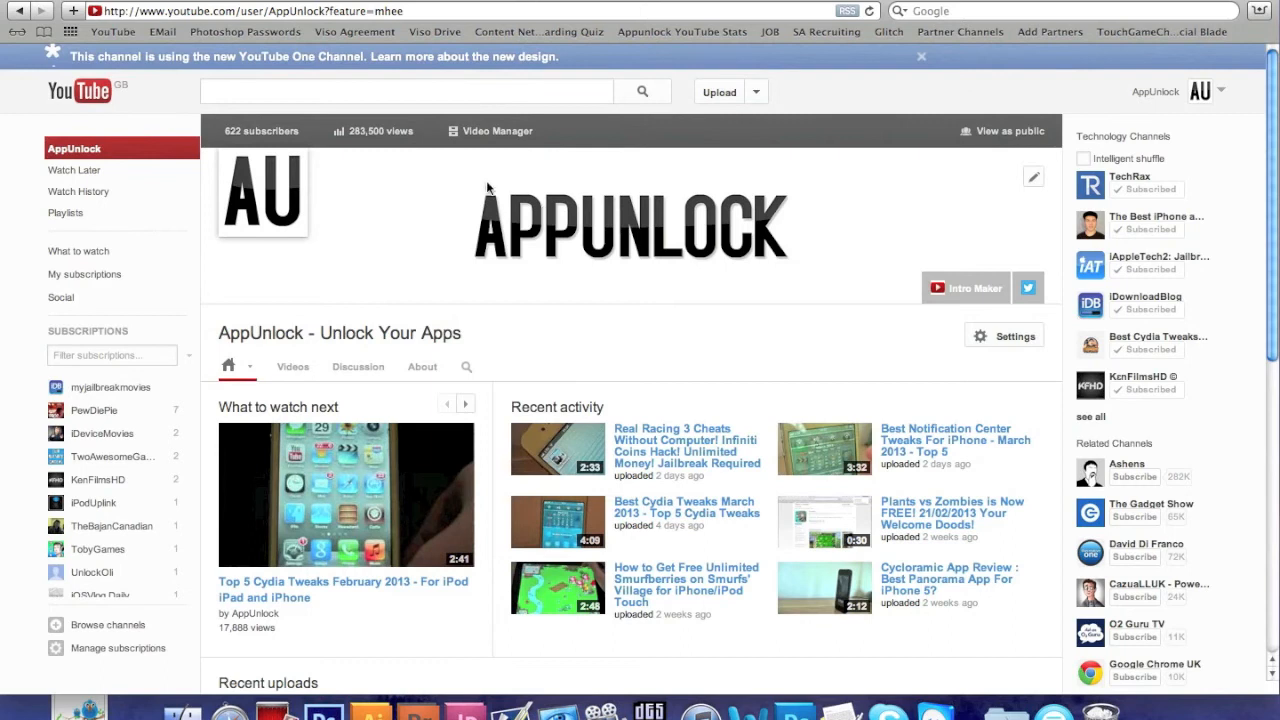
mouse_move(530, 272)
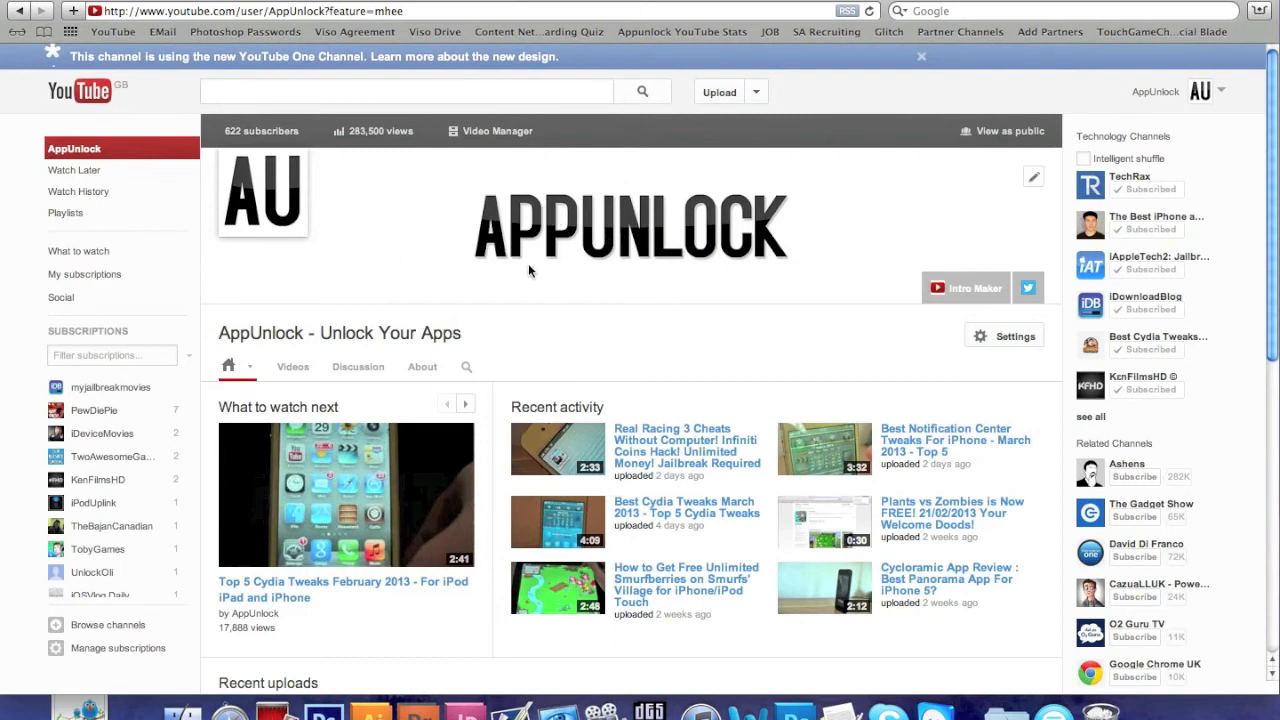
mouse_move(1004, 130)
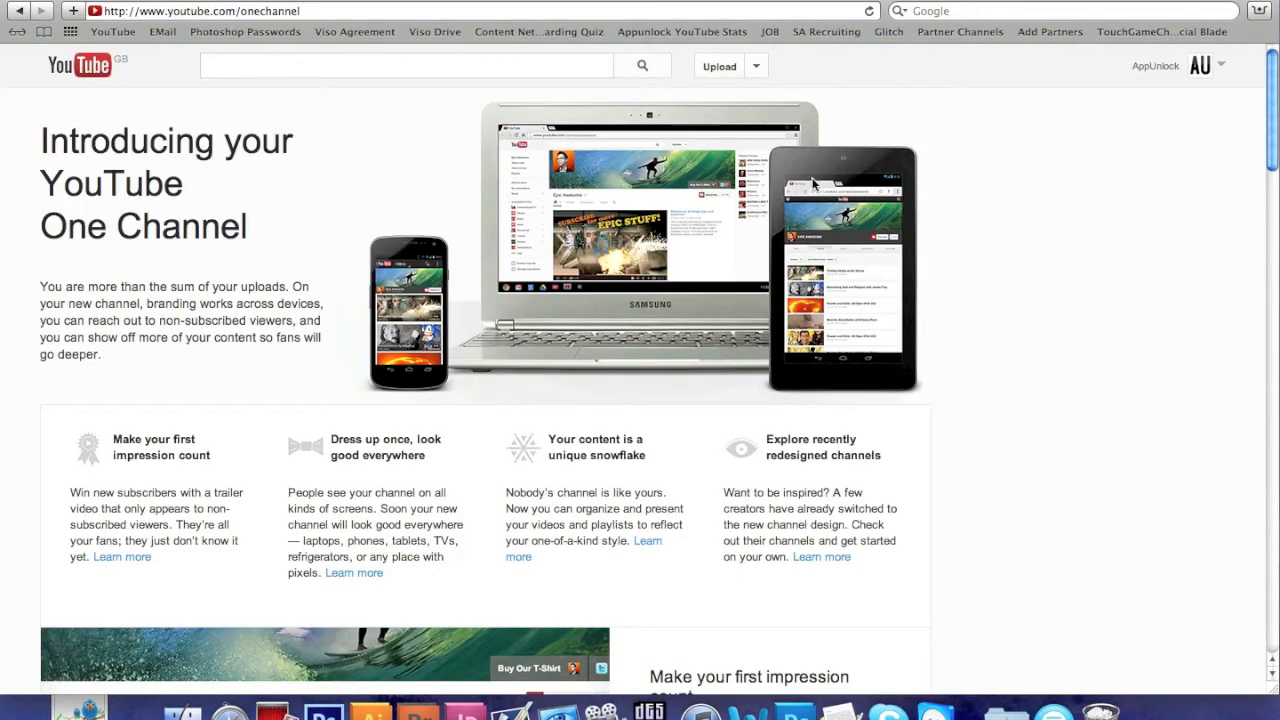
scroll(down, 3)
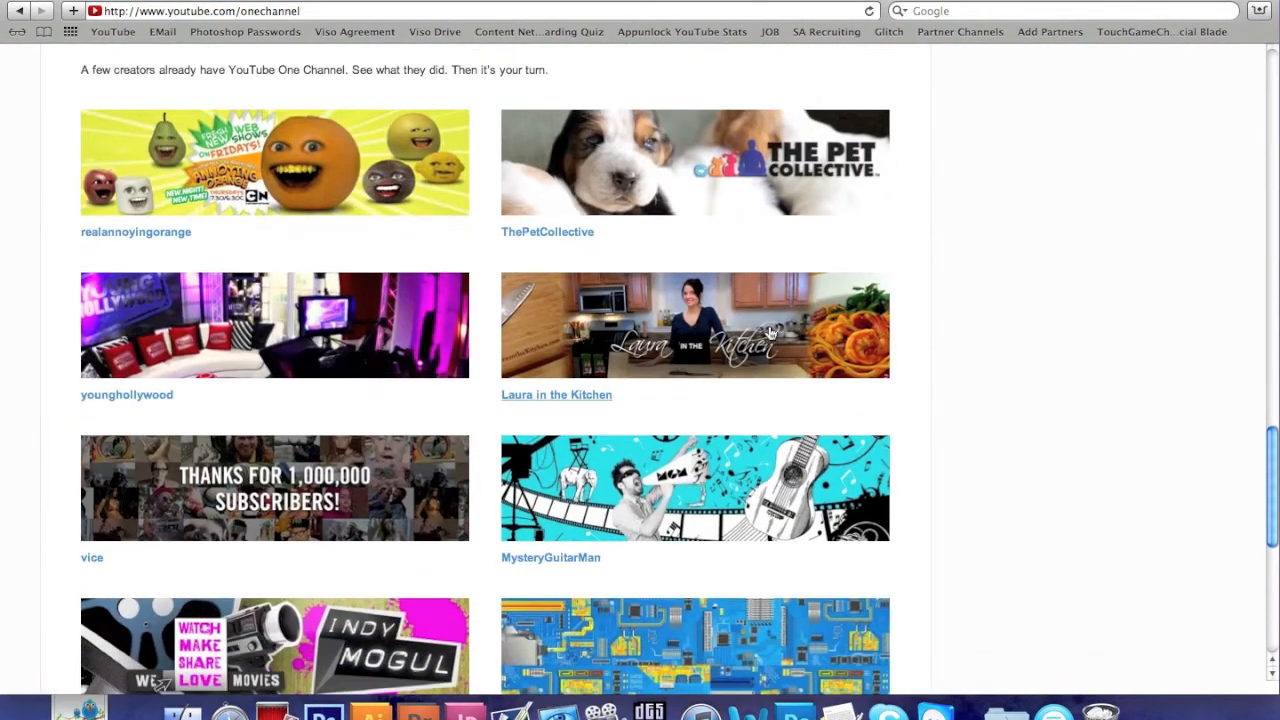
scroll(up, 3)
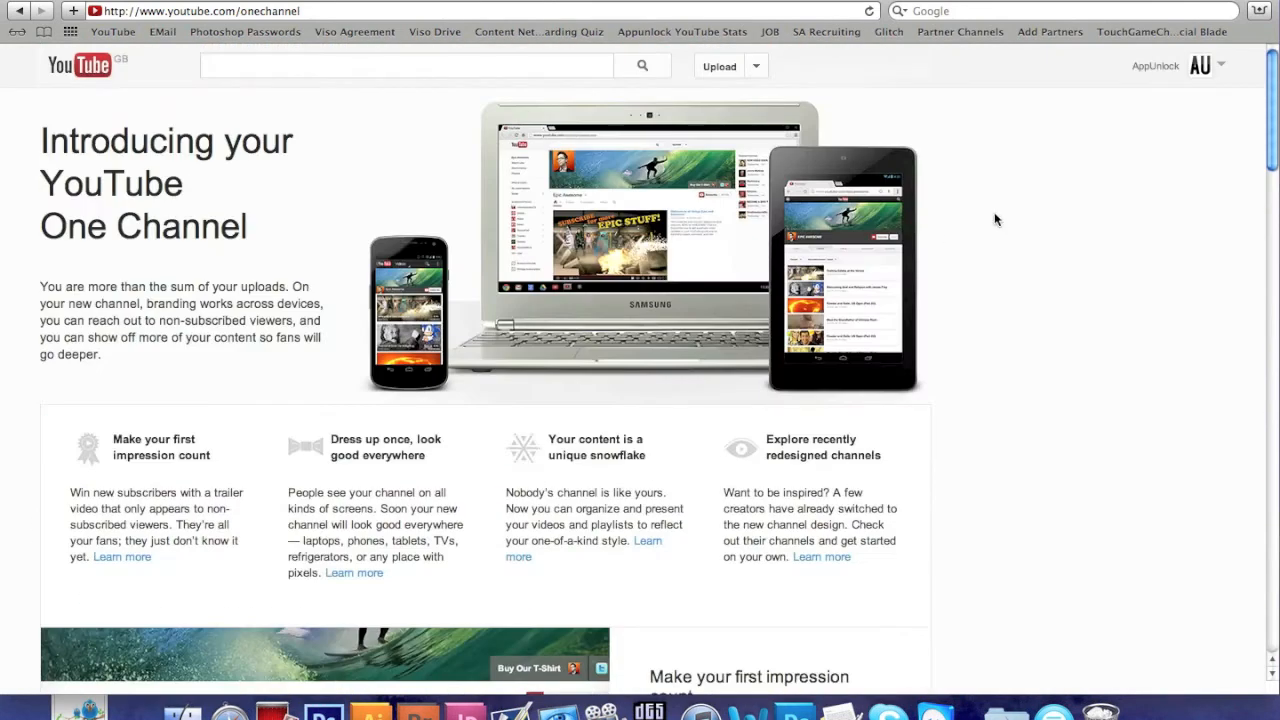
mouse_move(996, 220)
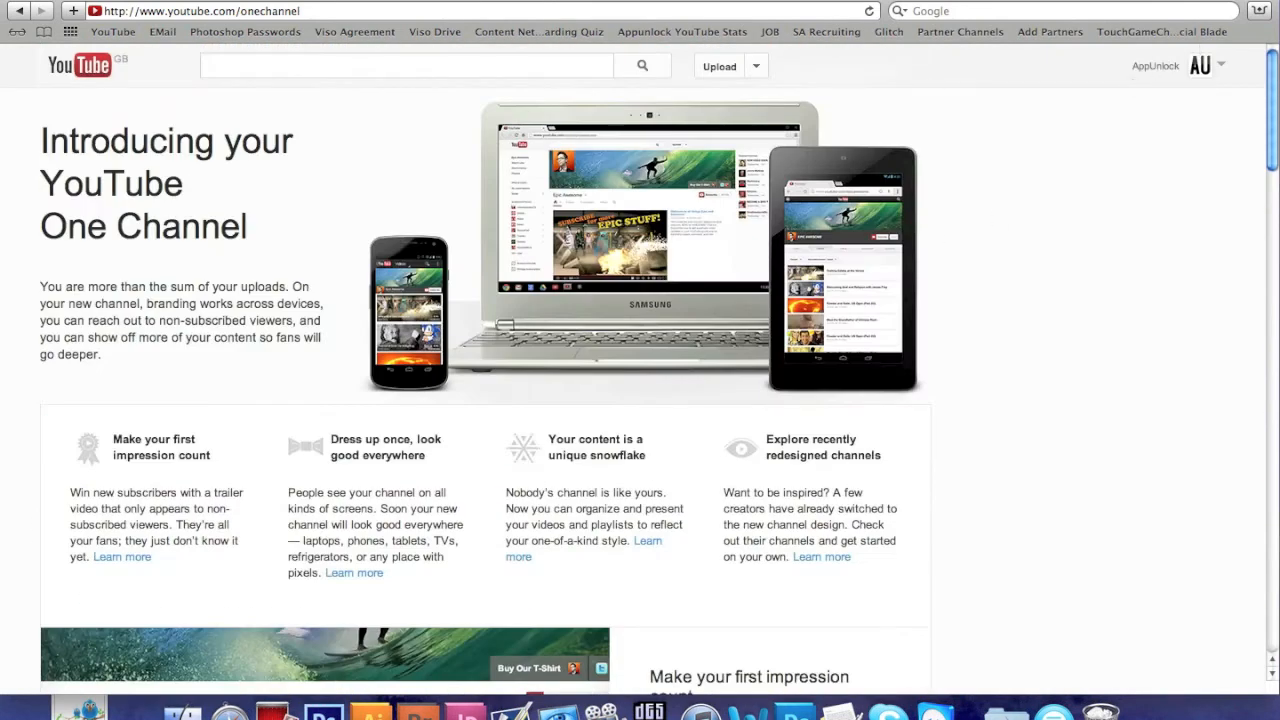